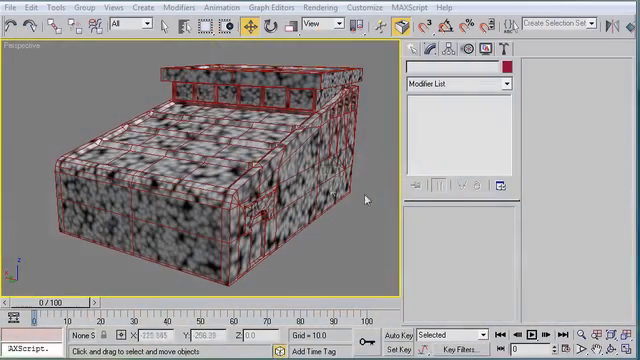
pyautogui.moveTo(431, 218)
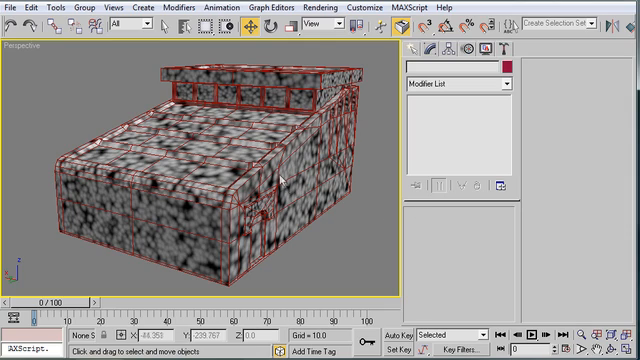
pyautogui.moveTo(363, 230)
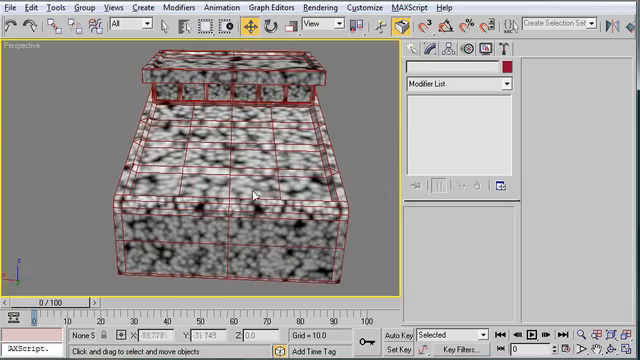
# Select Box01 and apply an Unwrap UVW modifier to view its UV layout
pyautogui.moveTo(255, 193); pyautogui.dragTo(355, 243)
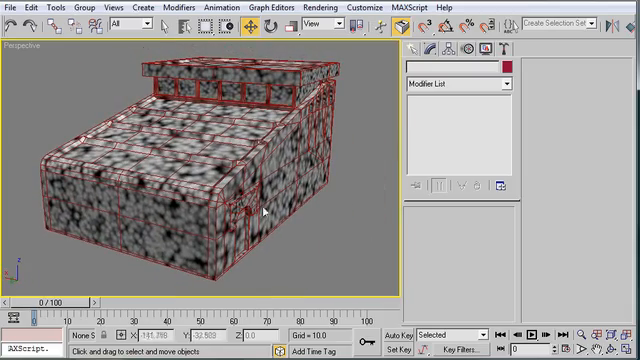
pyautogui.click(200, 150)
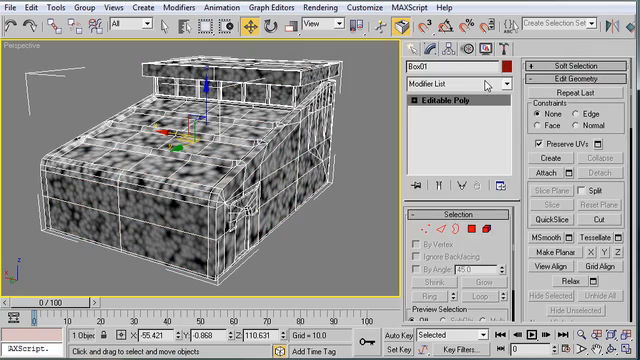
pyautogui.click(455, 83)
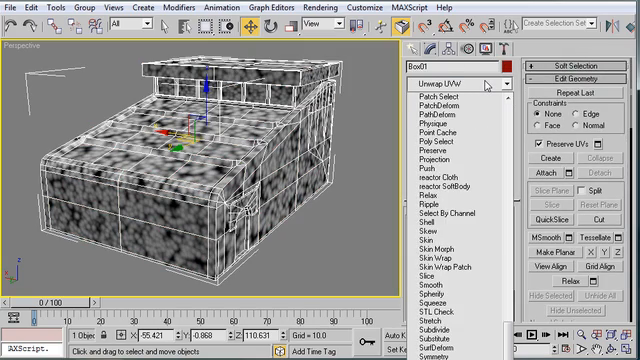
pyautogui.click(439, 82)
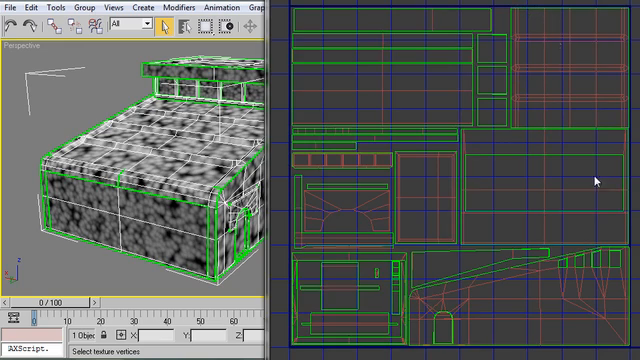
pyautogui.moveTo(592, 183)
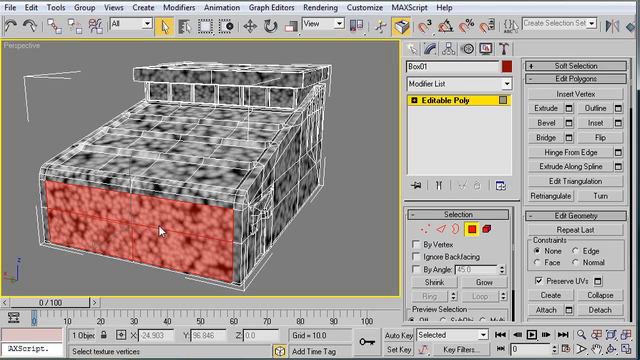
# Detach the selected front wall polygons into their own object, then attach them back to Box01
pyautogui.click(601, 309)
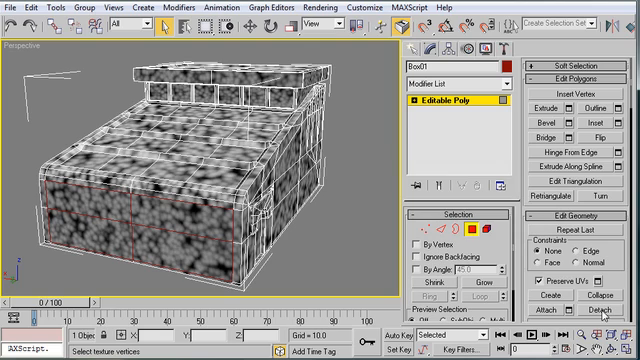
pyautogui.click(415, 52)
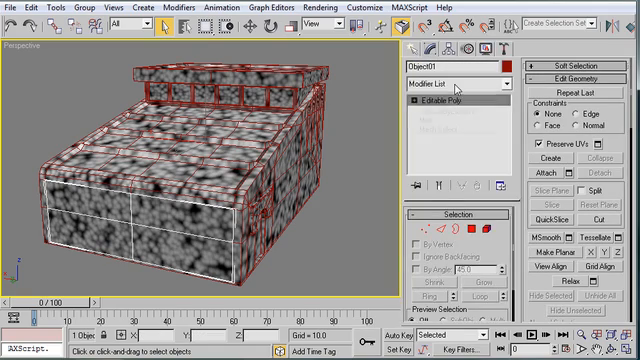
pyautogui.click(460, 83)
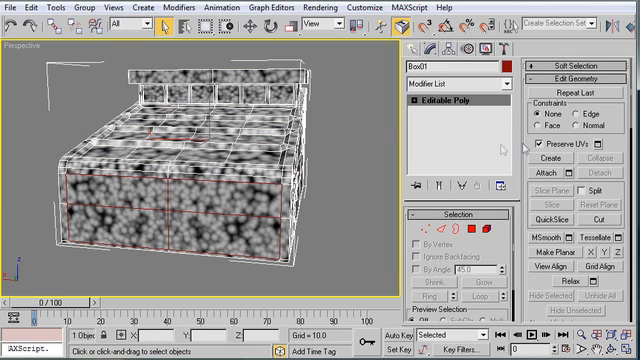
pyautogui.click(535, 174)
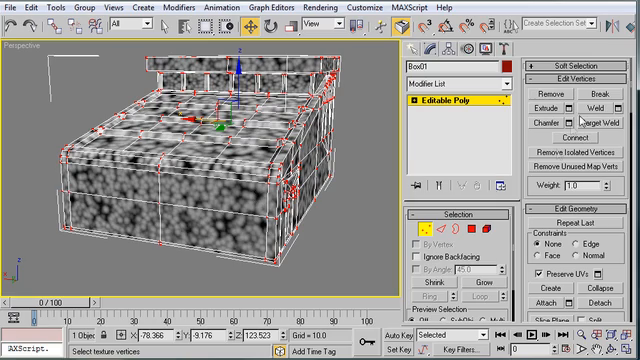
# Weld the seam vertices at a 0.1 threshold, cutting 527 vertices to 519
pyautogui.click(585, 108)
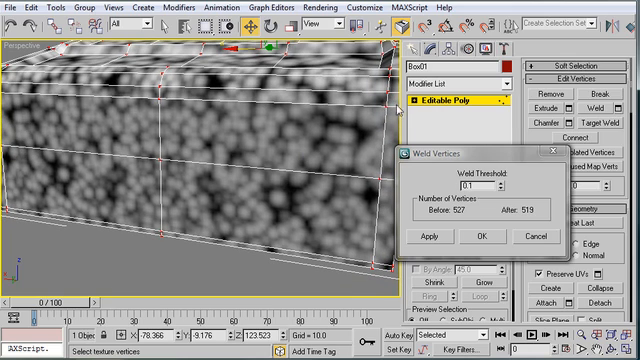
pyautogui.moveTo(262, 217)
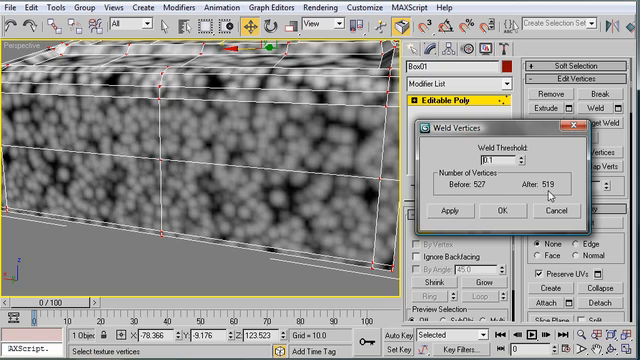
pyautogui.moveTo(500, 211)
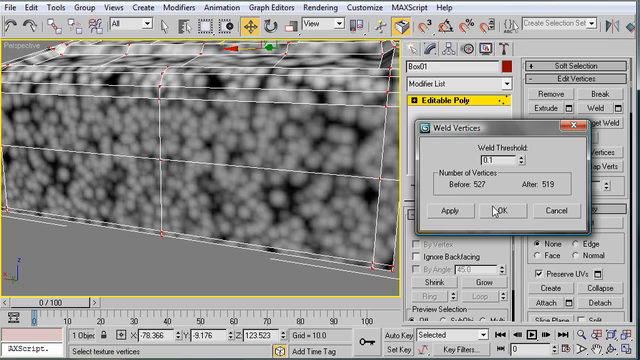
pyautogui.click(502, 210)
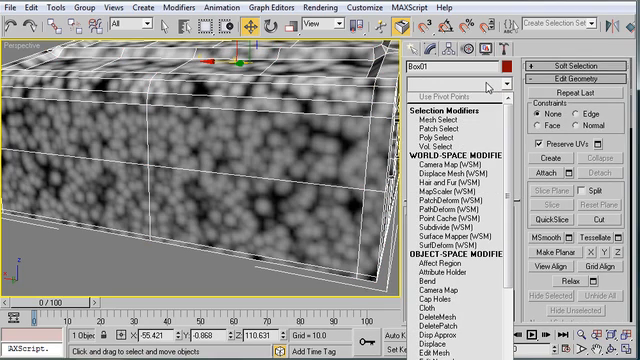
# Stack an Unwrap UVW modifier on the welded station's editable poly
pyautogui.click(445, 190)
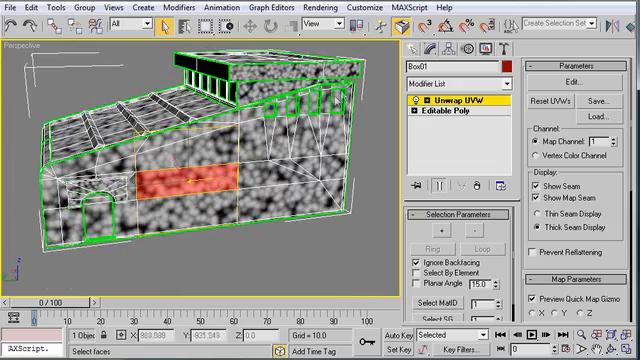
pyautogui.moveTo(337, 101)
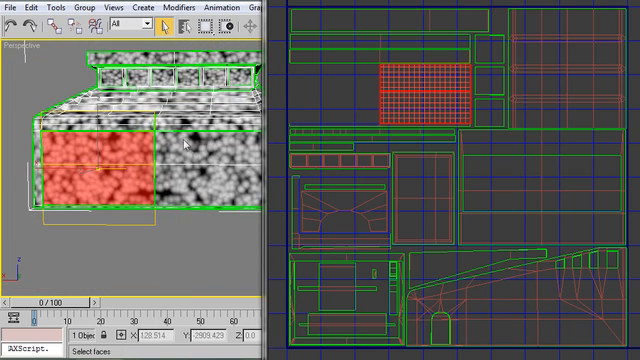
pyautogui.moveTo(177, 155)
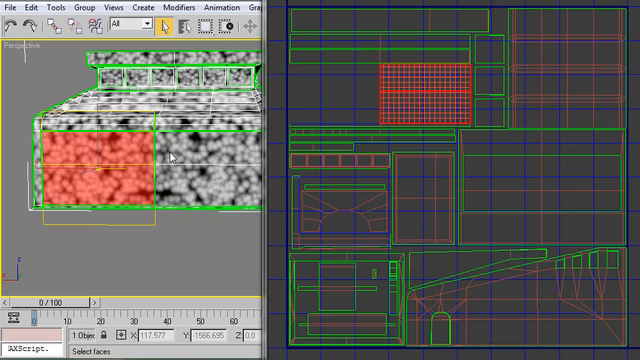